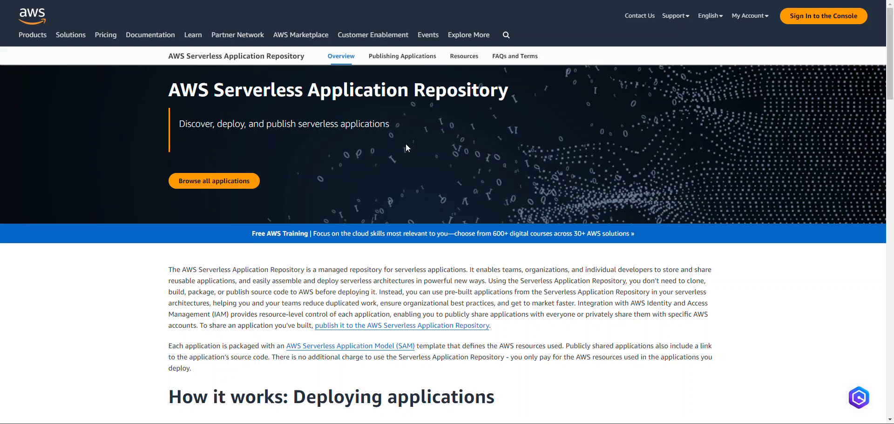
pyautogui.moveTo(448, 202)
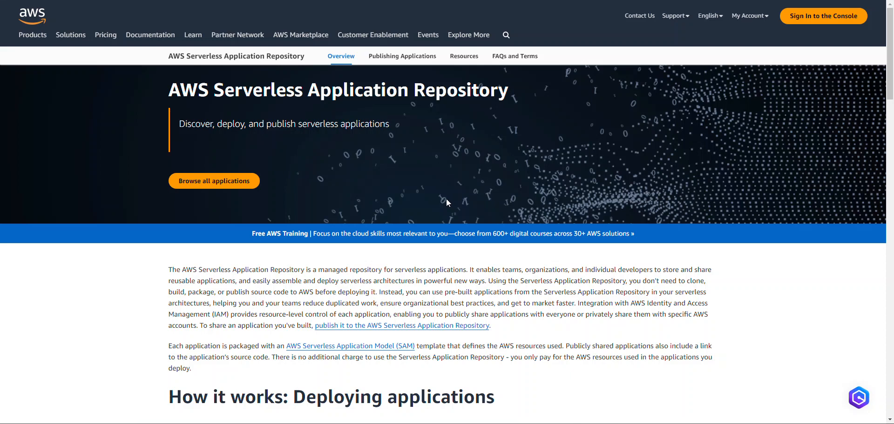
pyautogui.moveTo(214, 180)
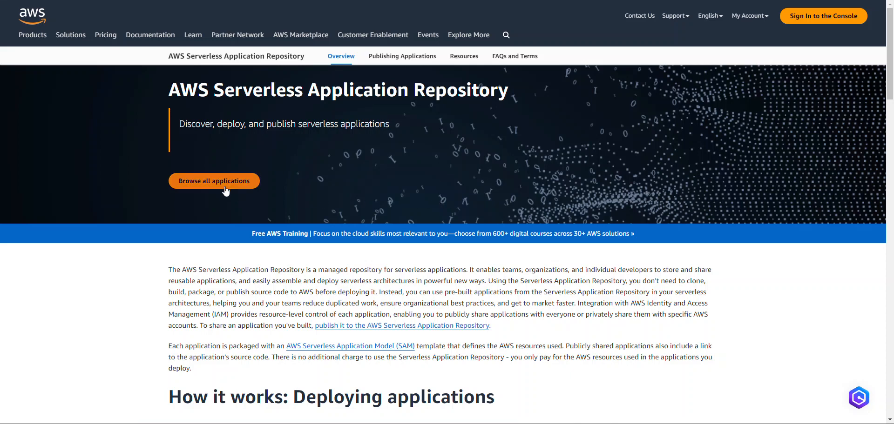
# Browse all applications and search the catalog for aws-lambda-power.
pyautogui.click(214, 181)
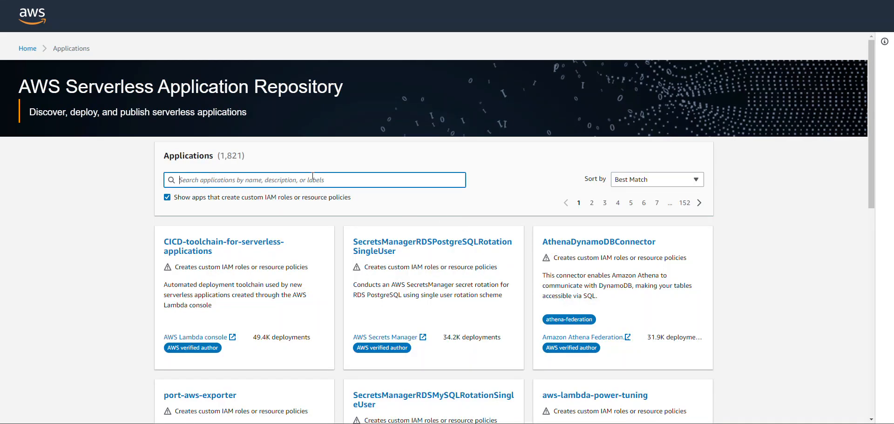
pyautogui.write('aws-lambda-power')
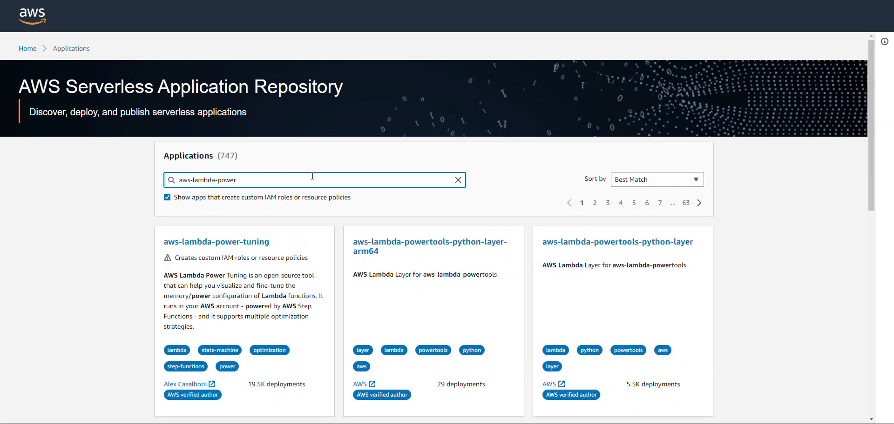
pyautogui.moveTo(190, 254)
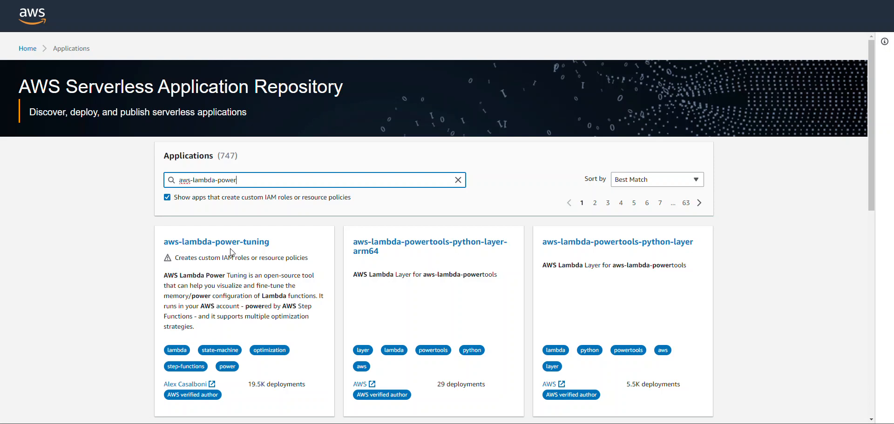
pyautogui.moveTo(216, 242)
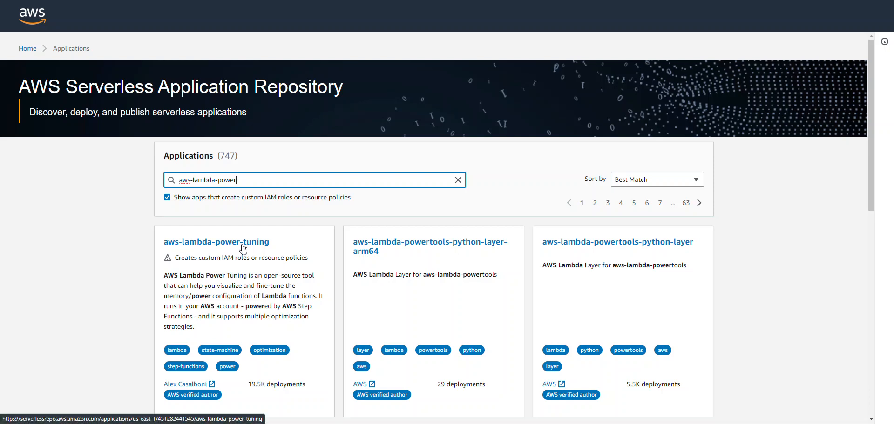
# Open the aws-lambda-power-tuning application and read through its readme.
pyautogui.click(215, 241)
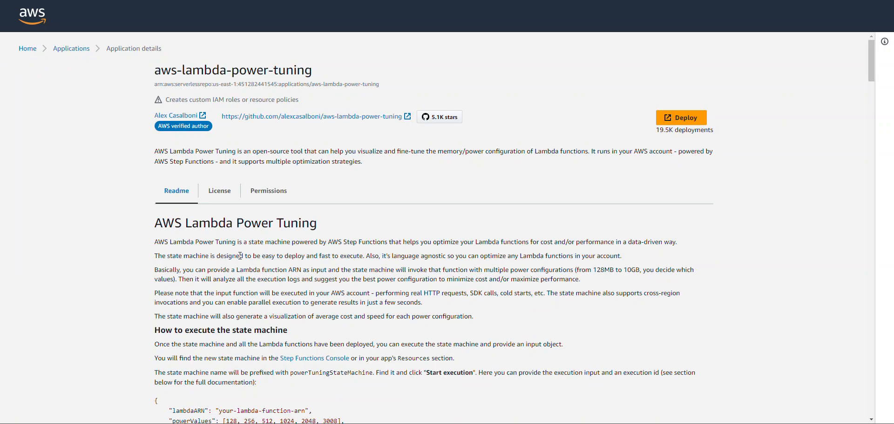
pyautogui.moveTo(559, 136)
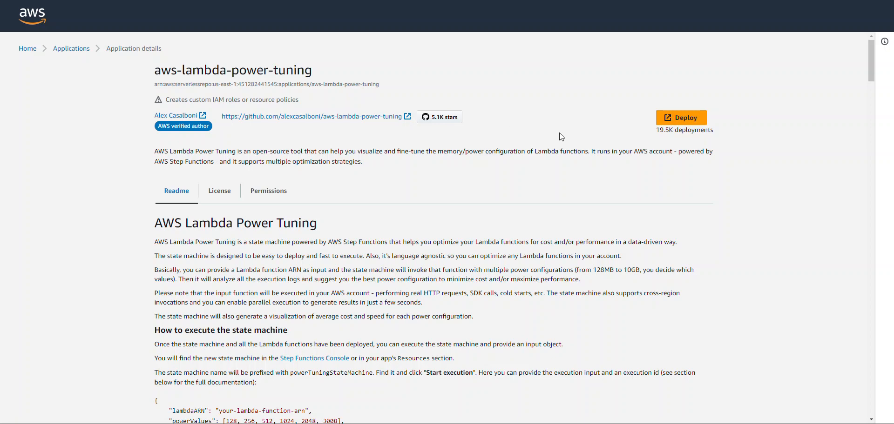
pyautogui.moveTo(547, 153)
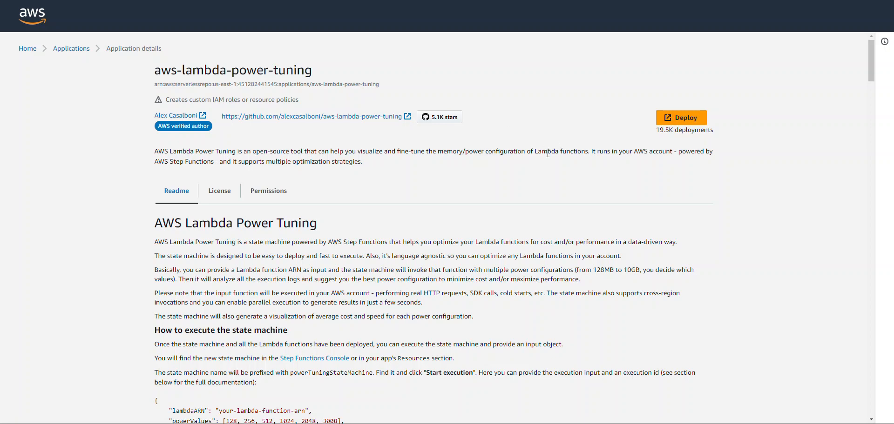
pyautogui.scroll(-3)
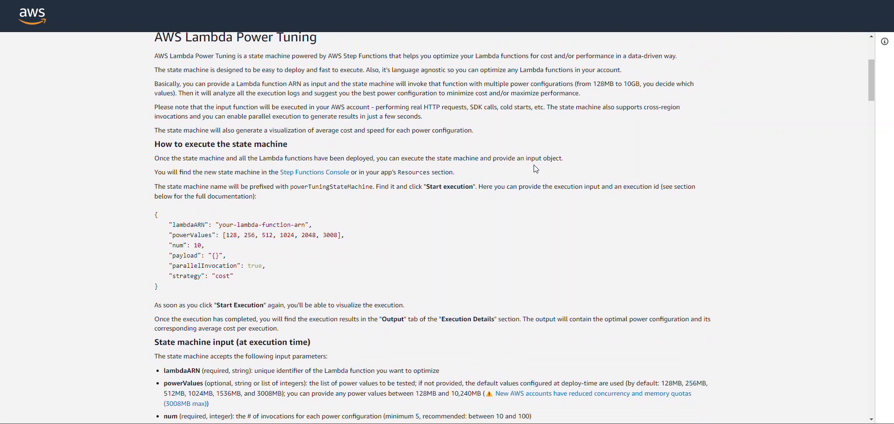
pyautogui.moveTo(359, 185)
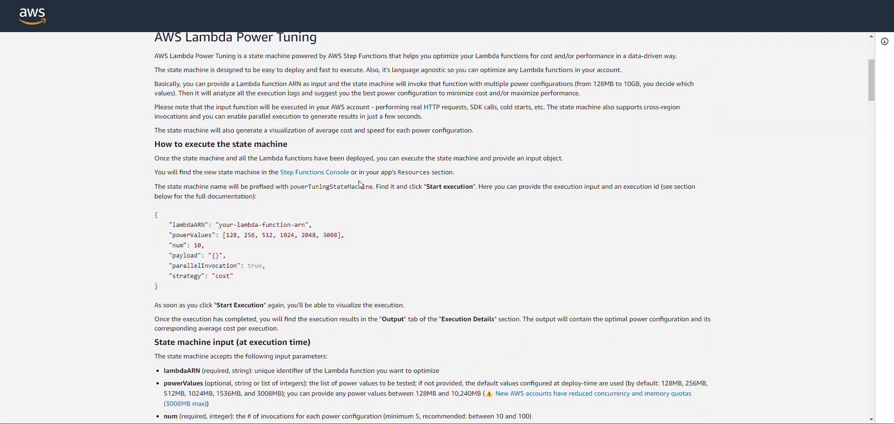
pyautogui.moveTo(201, 291)
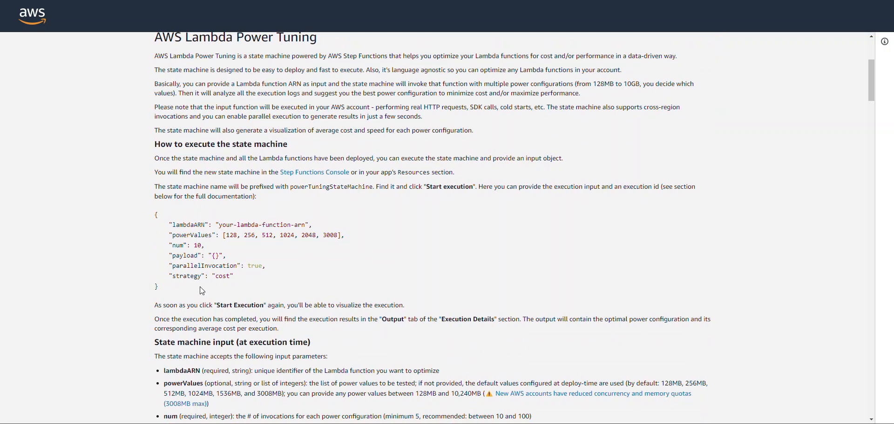
pyautogui.moveTo(254, 282)
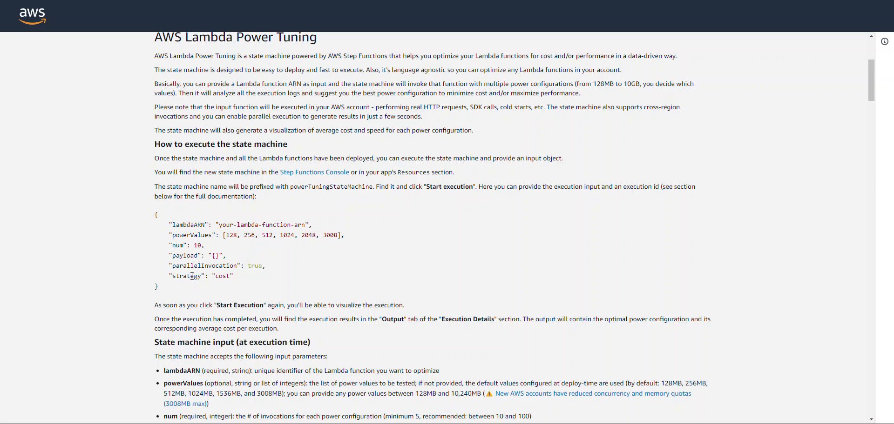
pyautogui.moveTo(196, 285)
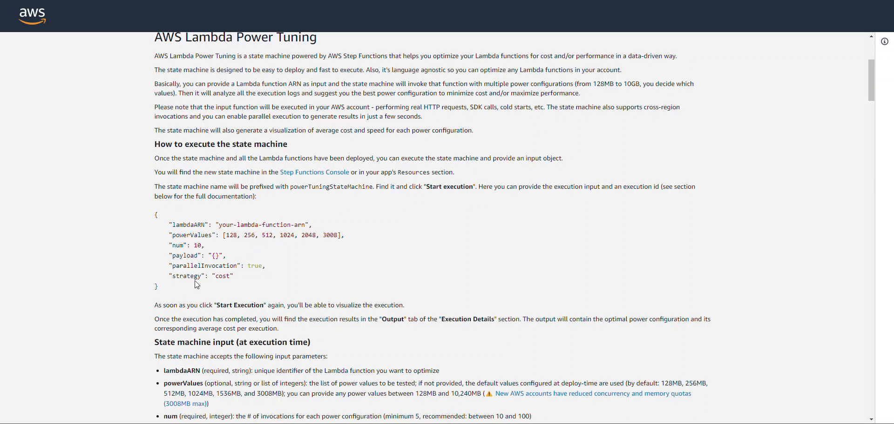
pyautogui.scroll(-3)
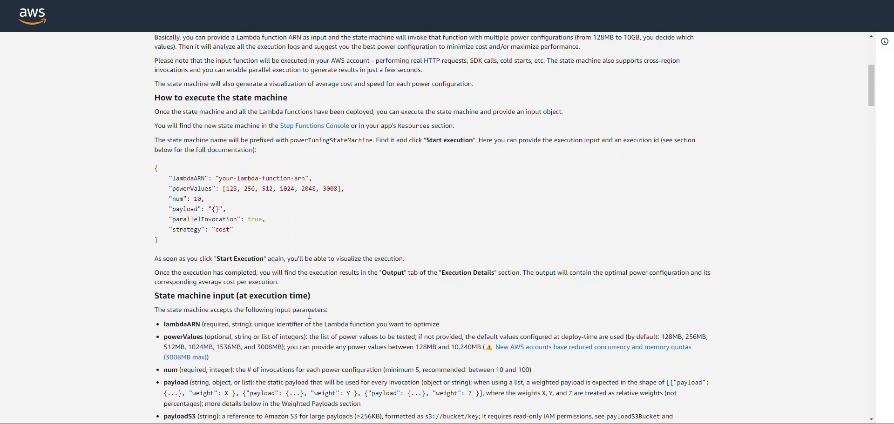
pyautogui.moveTo(430, 347)
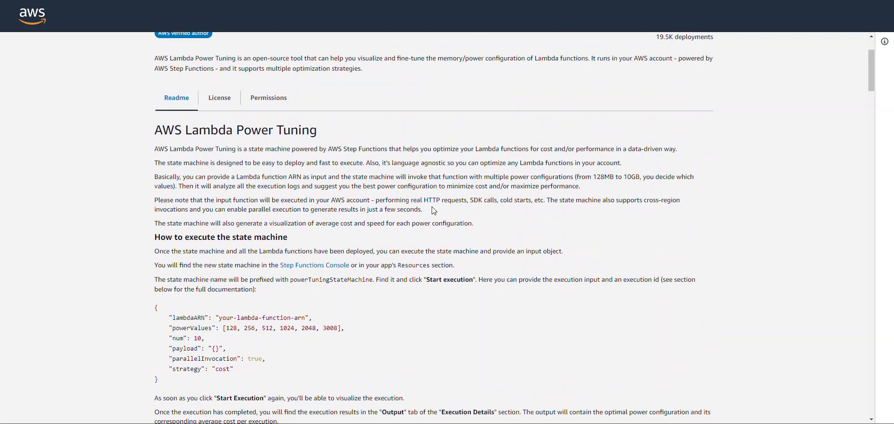
pyautogui.moveTo(411, 249)
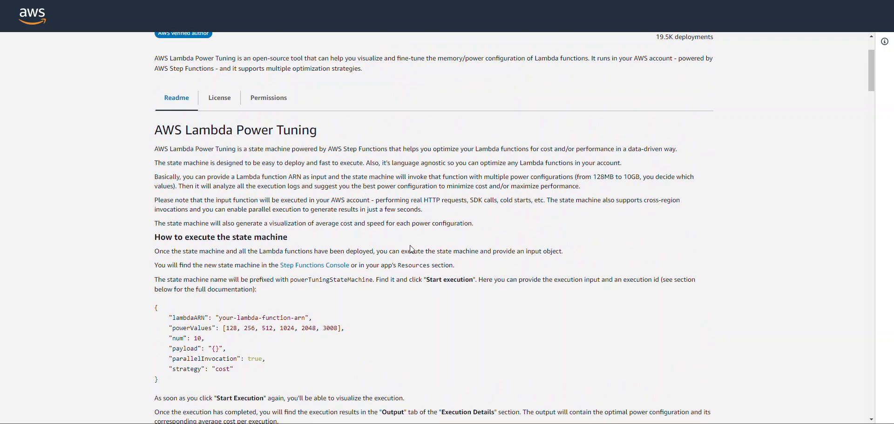
pyautogui.moveTo(422, 264)
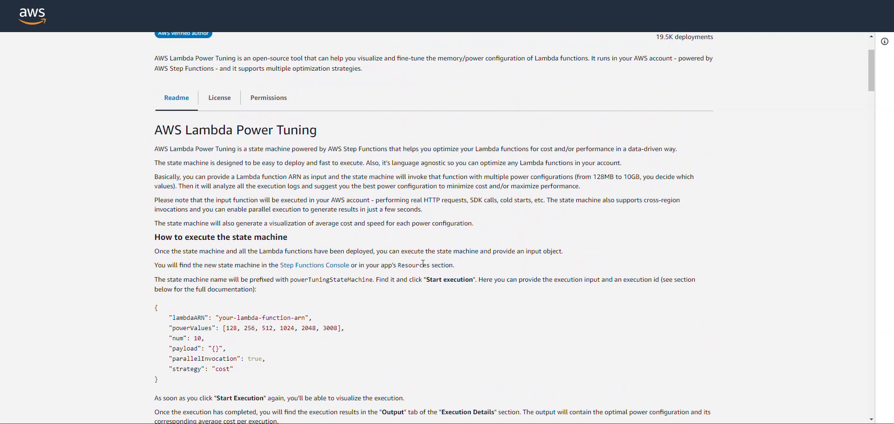
pyautogui.scroll(3)
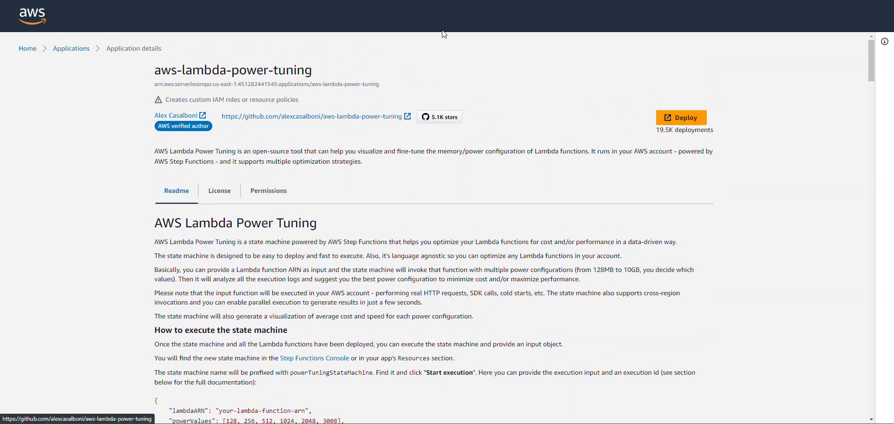
pyautogui.moveTo(735, 99)
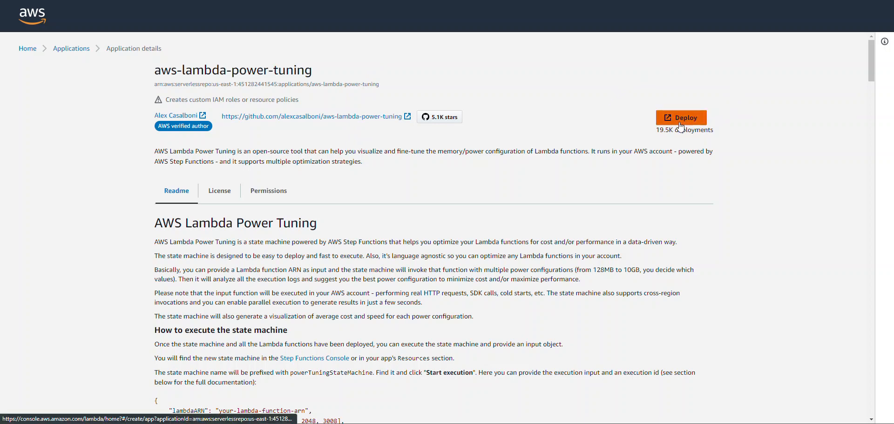
# Deploy aws-lambda-power-tuning 4.3.4, acknowledging that custom IAM roles will be created.
pyautogui.click(680, 117)
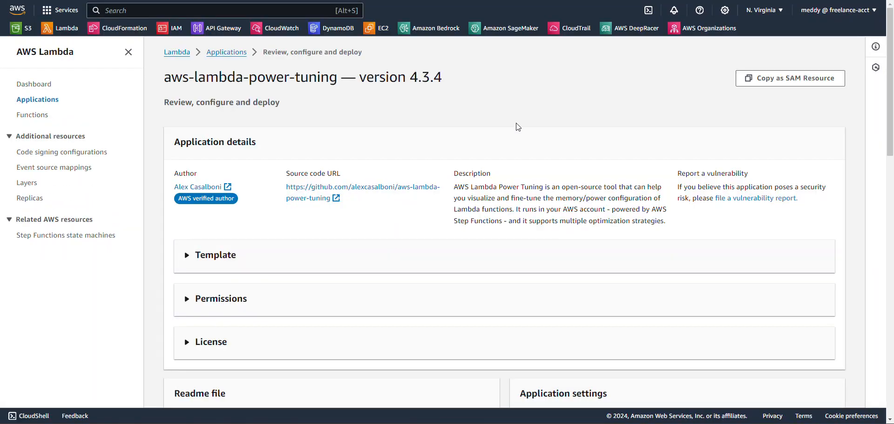
pyautogui.scroll(-3)
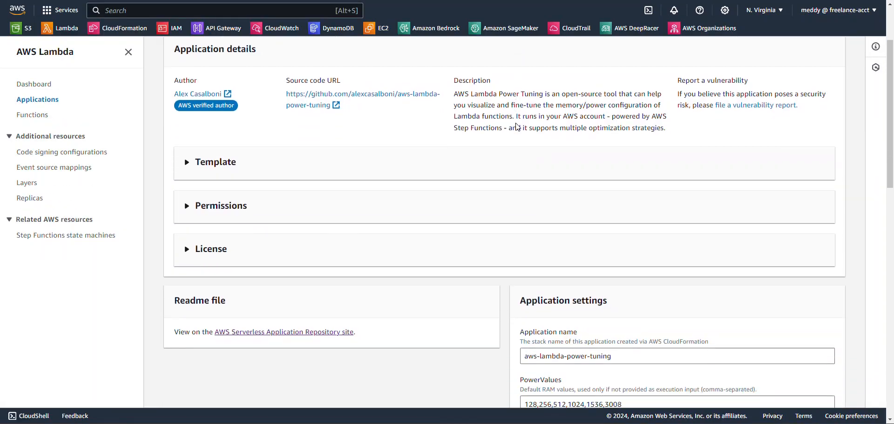
pyautogui.scroll(-3)
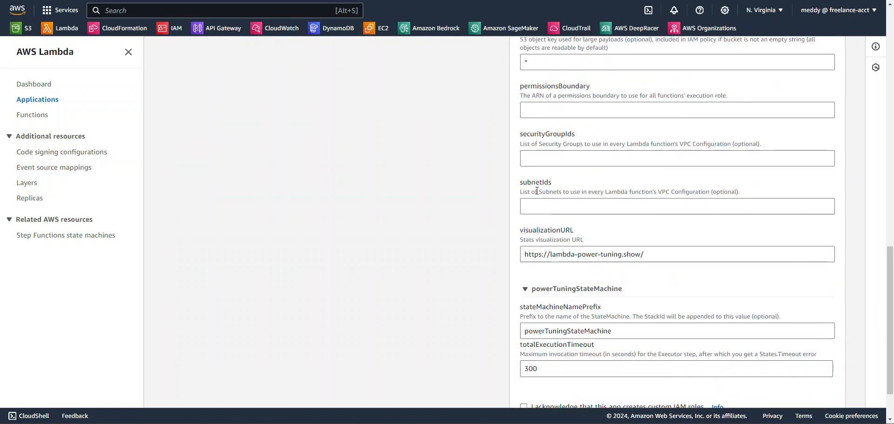
pyautogui.scroll(-3)
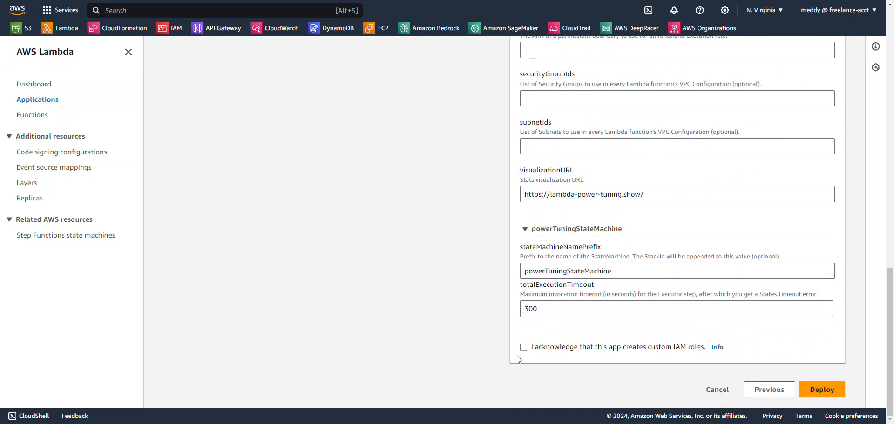
pyautogui.click(523, 348)
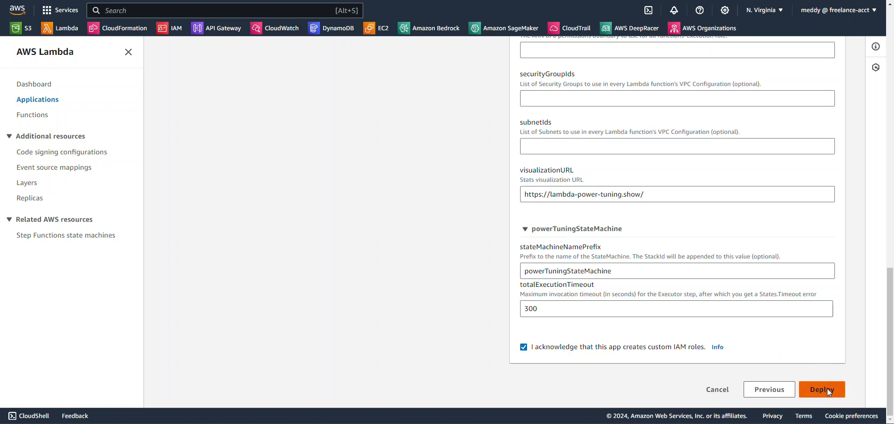
pyautogui.click(821, 389)
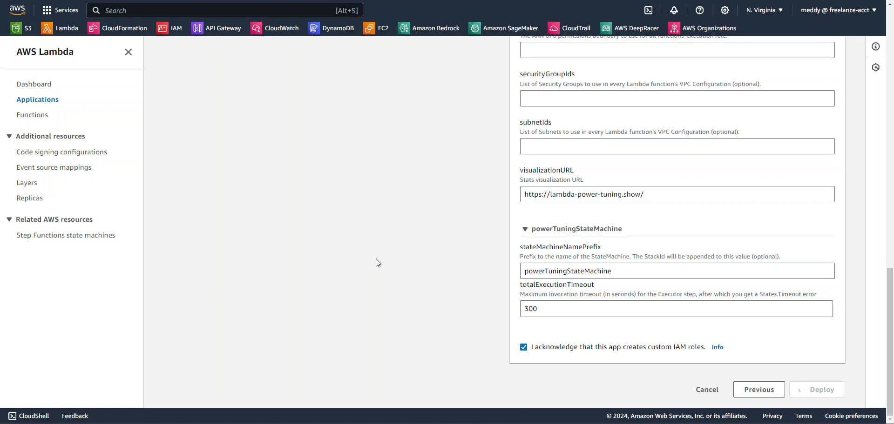
pyautogui.click(822, 390)
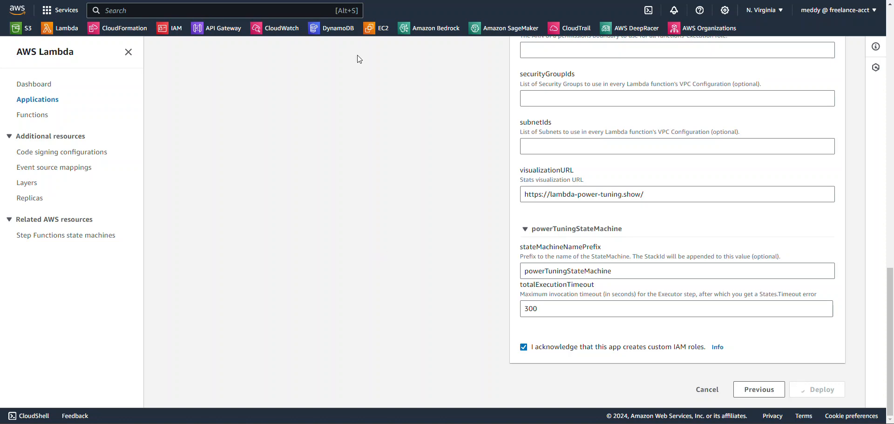
# Review the 18 deployed resources, including the analyzer, executor and optimizer functions.
pyautogui.click(821, 389)
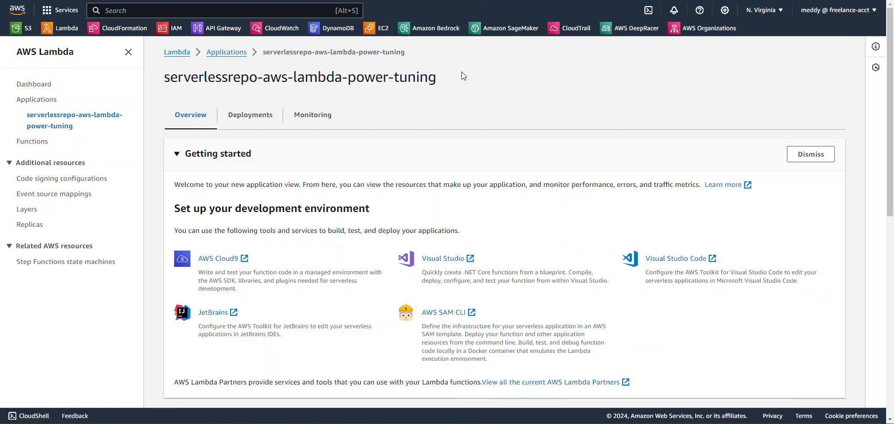
pyautogui.moveTo(327, 102)
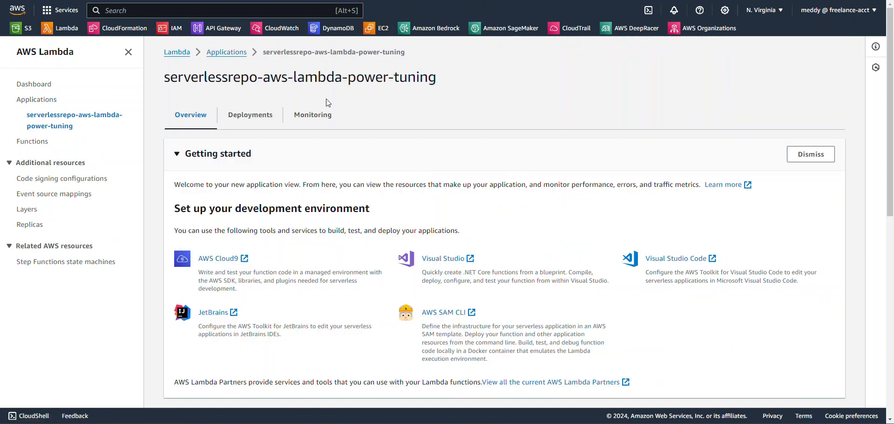
pyautogui.moveTo(419, 170)
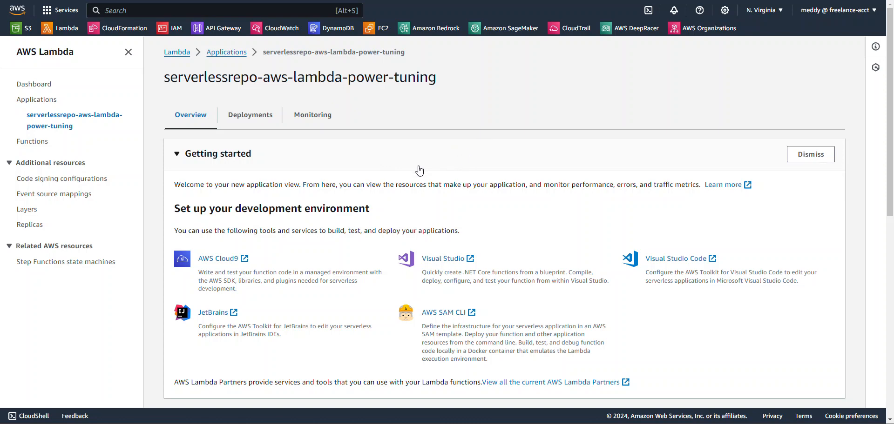
pyautogui.scroll(-3)
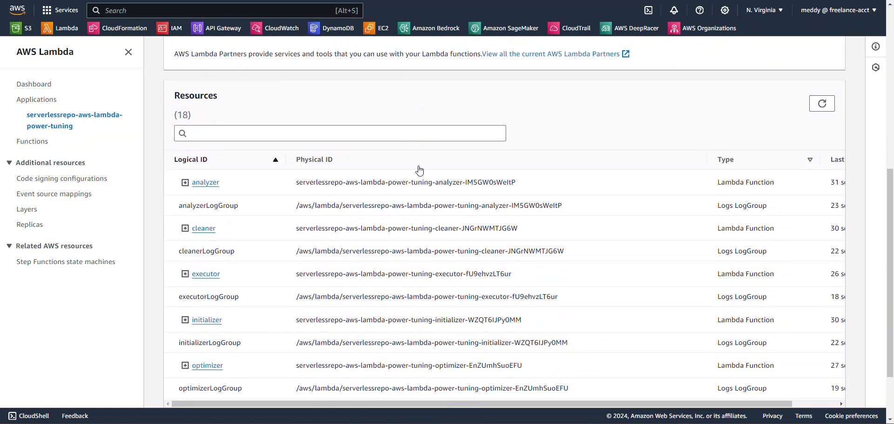
# Open powerTuningStateMachine from the application's resources list.
pyautogui.scroll(-3)
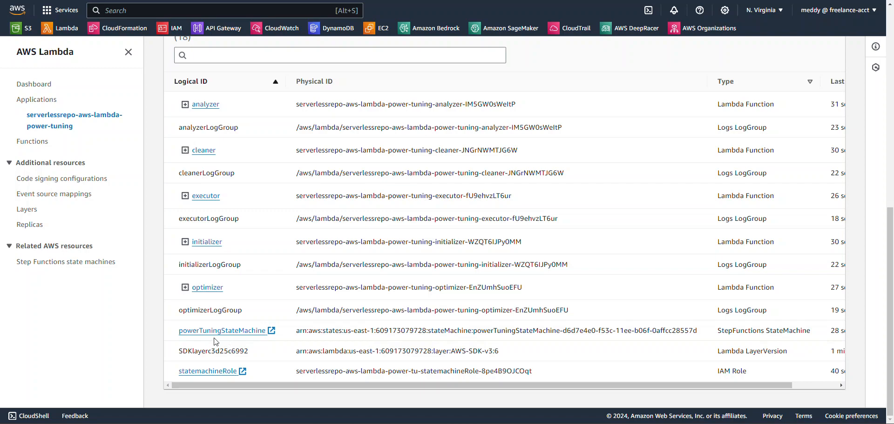
pyautogui.click(222, 331)
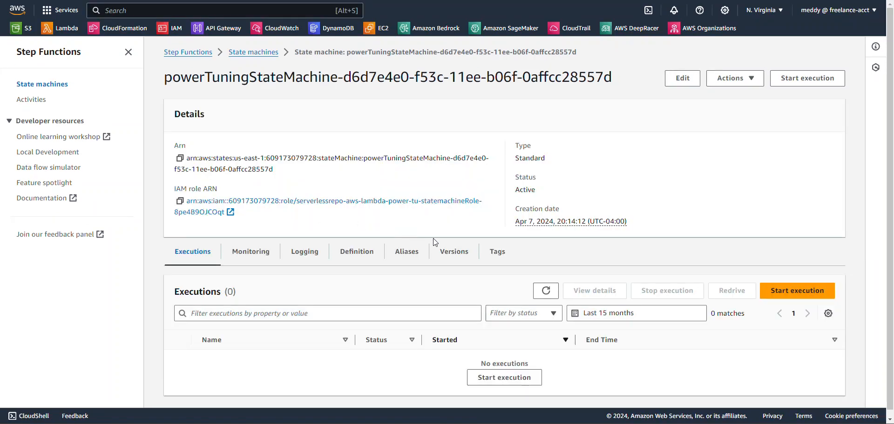
pyautogui.moveTo(797, 290)
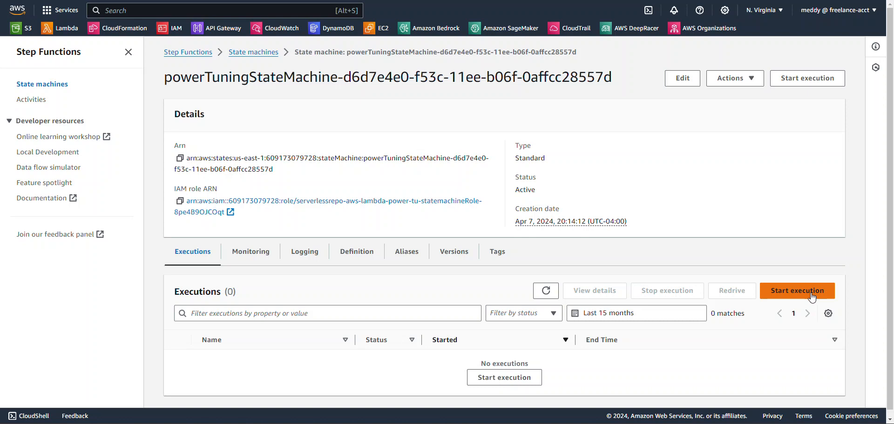
# Open a new execution form and select the readme's sample input JSON.
pyautogui.click(797, 291)
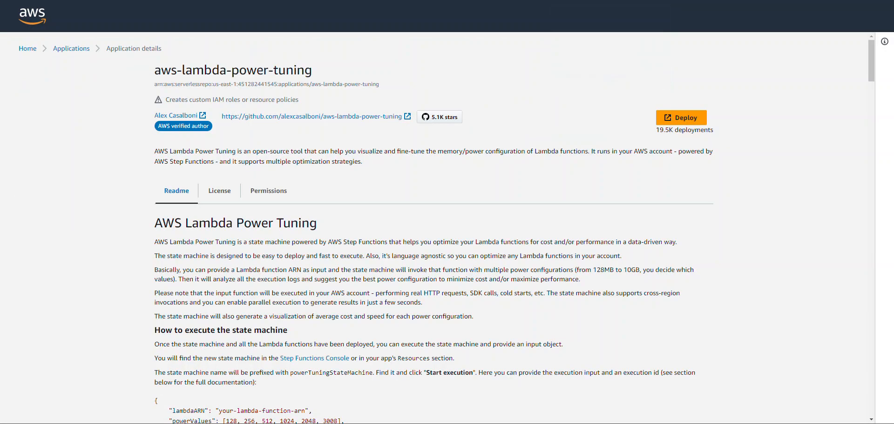
pyautogui.scroll(-3)
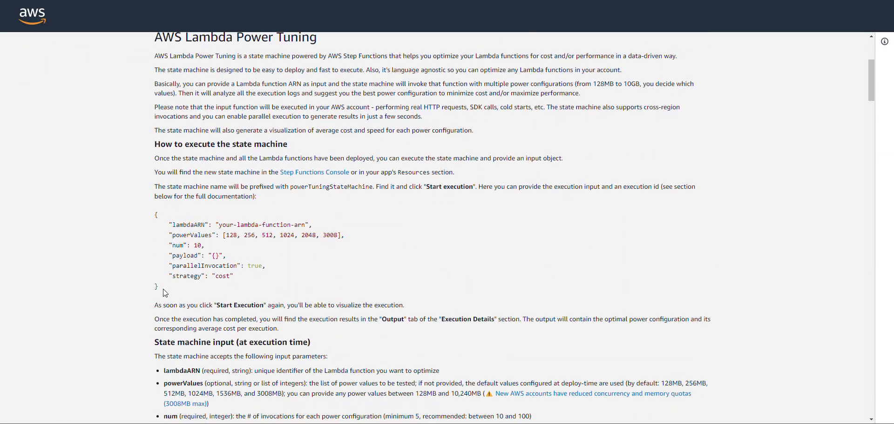
pyautogui.moveTo(156, 215); pyautogui.dragTo(234, 286)
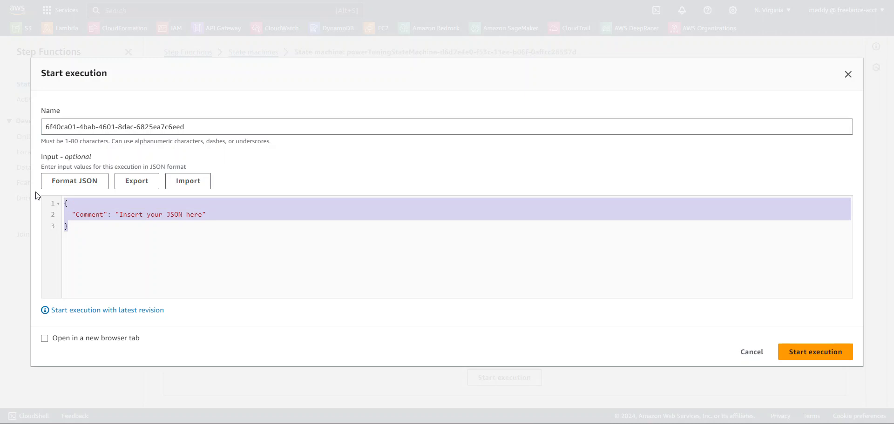
# Paste the sample power-tuning JSON as input and copy the qr-creator-srv function ARN.
pyautogui.write('{"lambdaARN": "your-lambda-function-arn", "powerValues": [128, 256, 512, 1024, 2048, 3008], "num": 10, "payload": "{}", "parallelInvocation": true, "strategy": "cost"}')
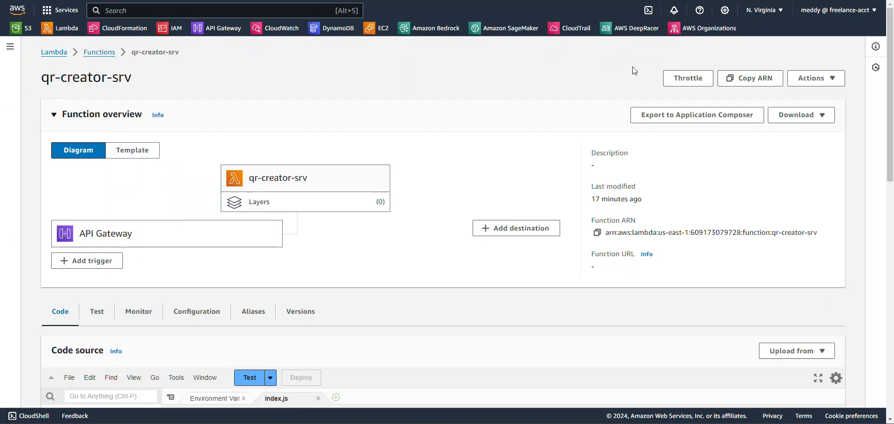
pyautogui.moveTo(597, 232)
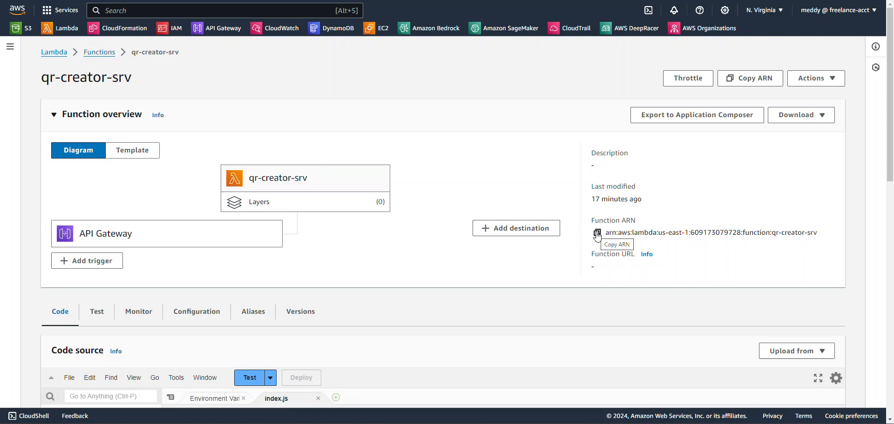
pyautogui.click(596, 232)
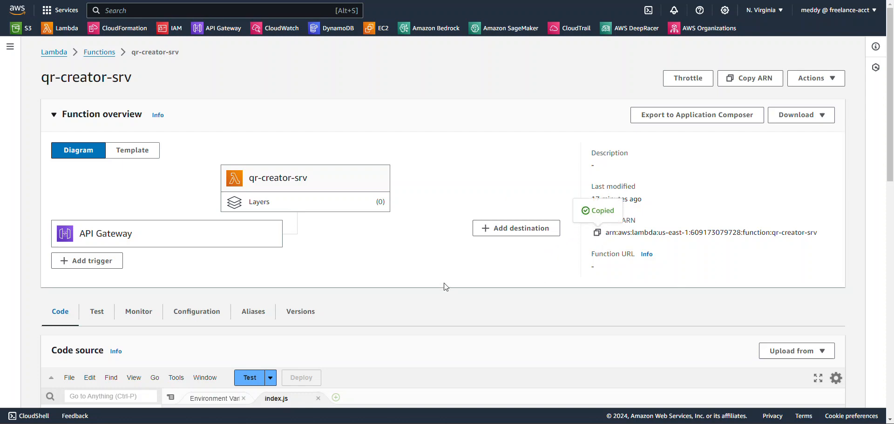
pyautogui.scroll(-3)
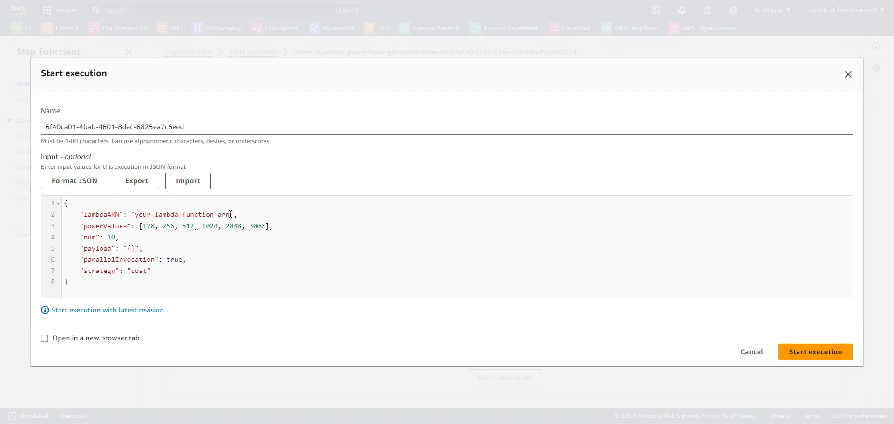
# Replace the placeholder lambdaARN with the qr-creator-srv ARN and start the execution.
pyautogui.doubleClick(181, 214)
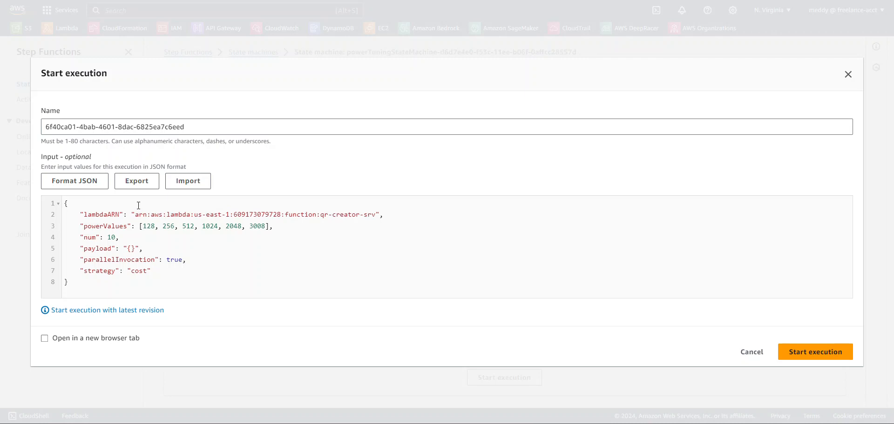
pyautogui.moveTo(256, 295)
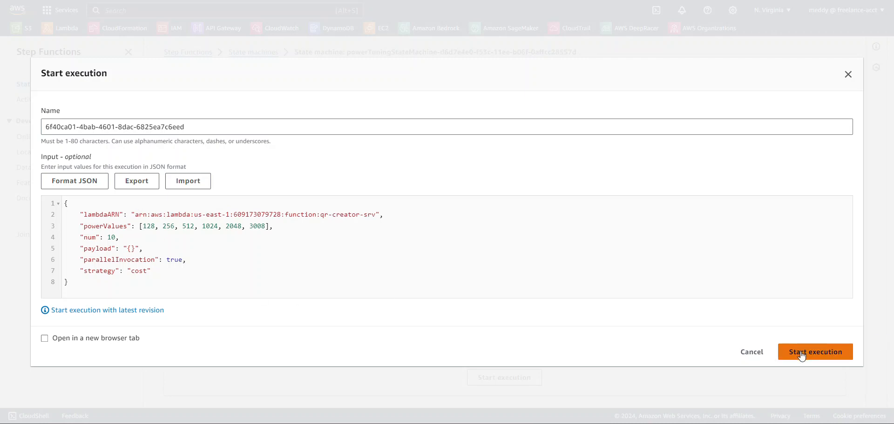
pyautogui.click(815, 353)
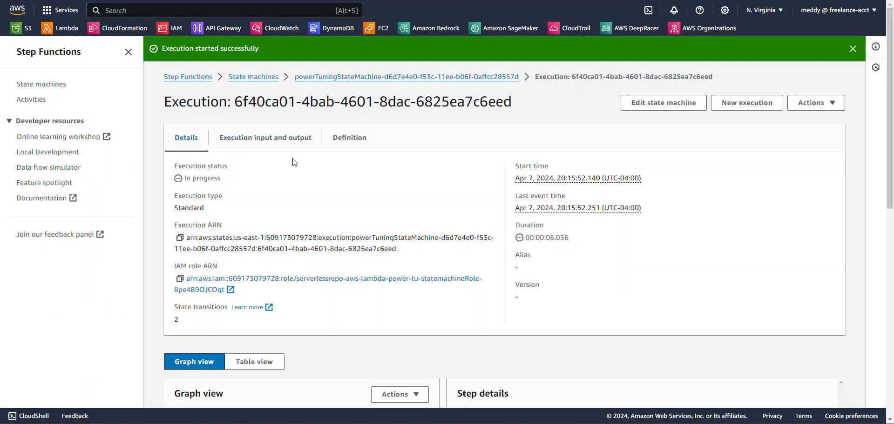
# Watch the execution graph until all five states succeed after 18 transitions.
pyautogui.scroll(-3)
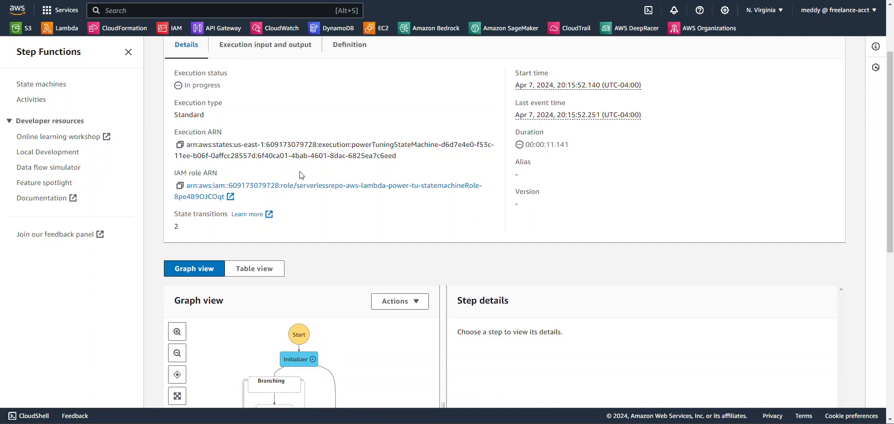
pyautogui.scroll(-3)
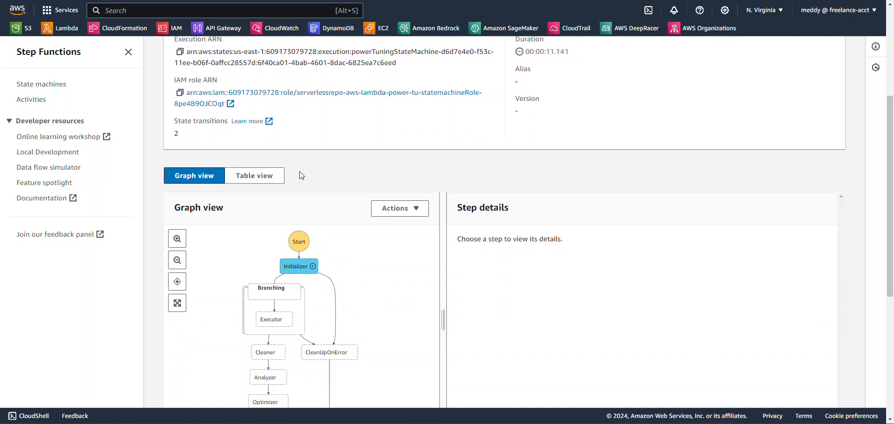
pyautogui.scroll(-3)
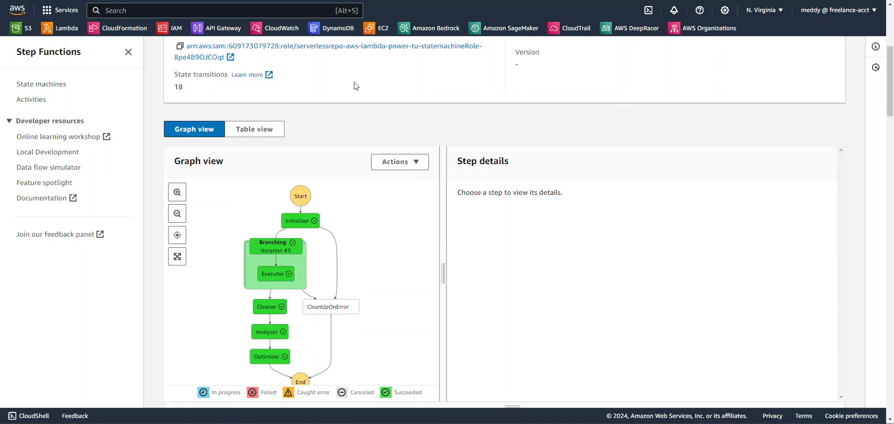
pyautogui.moveTo(364, 121)
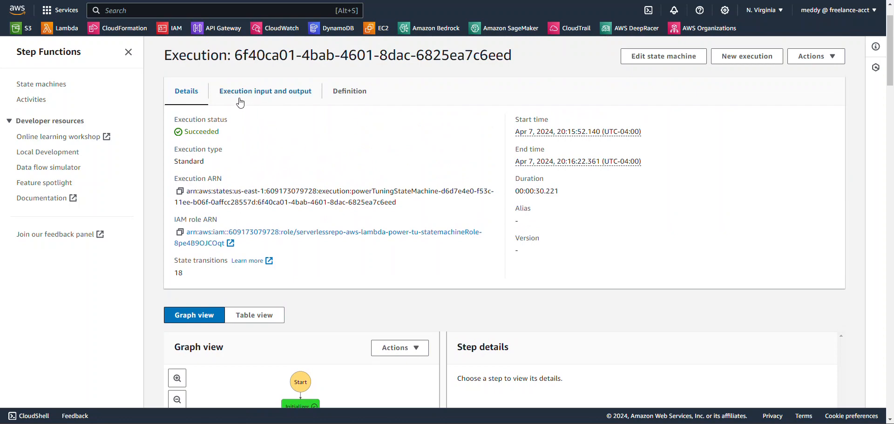
# Show the execution output recommending 1024 MB power with a visualization link.
pyautogui.click(265, 91)
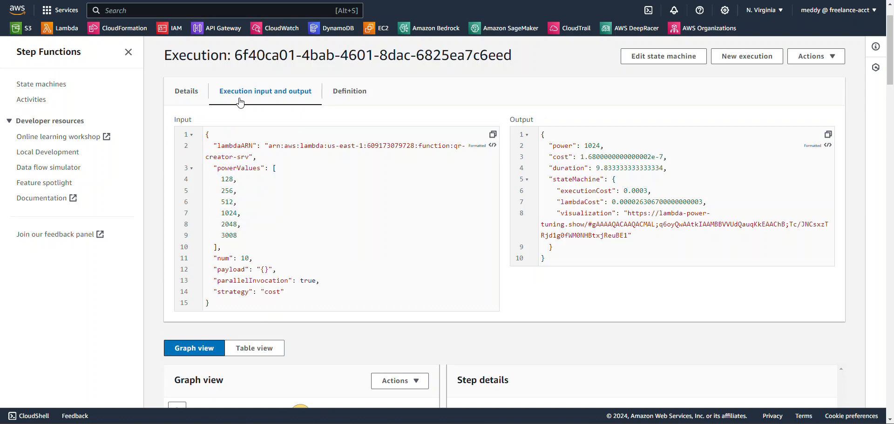
pyautogui.moveTo(611, 121)
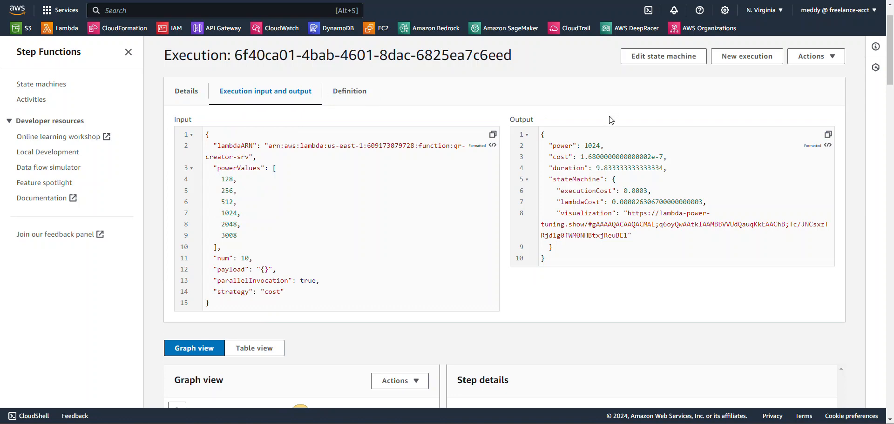
pyautogui.moveTo(518, 110)
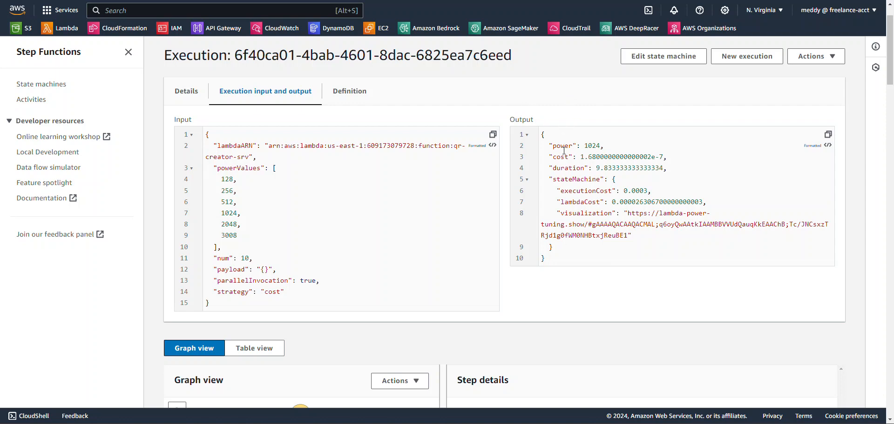
pyautogui.moveTo(583, 151)
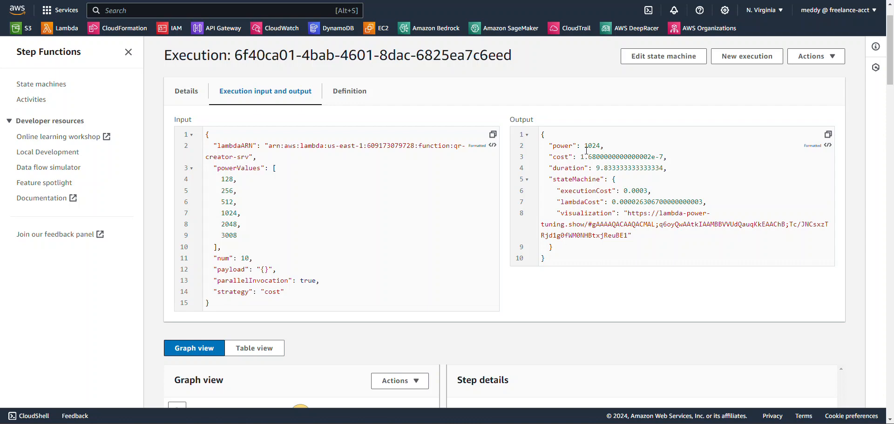
pyautogui.moveTo(629, 113)
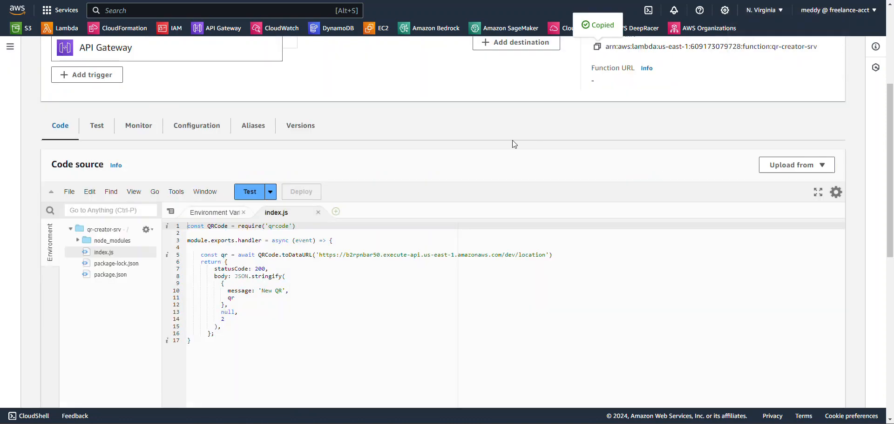
pyautogui.moveTo(683, 72)
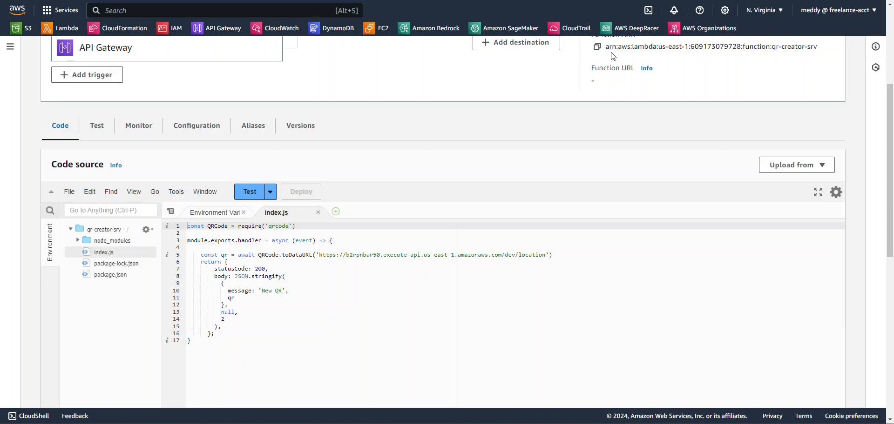
pyautogui.moveTo(649, 79)
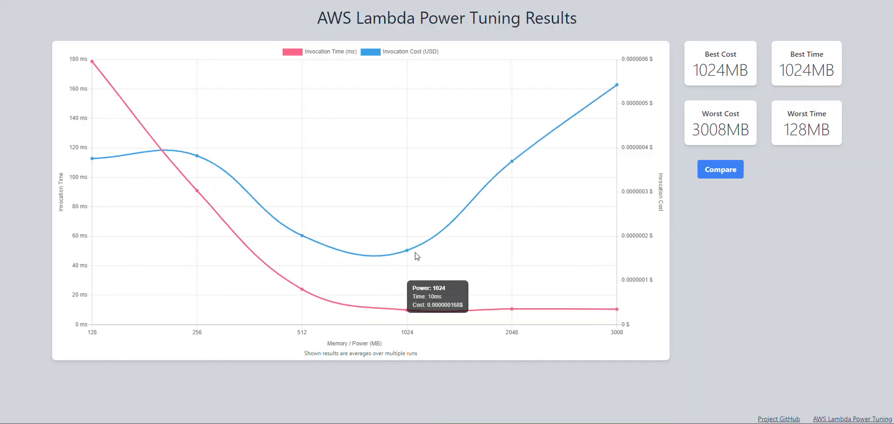
pyautogui.moveTo(403, 255)
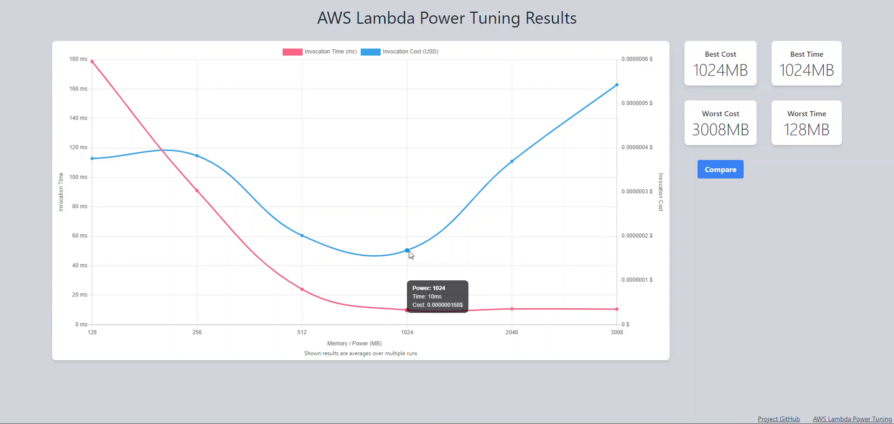
pyautogui.moveTo(412, 258)
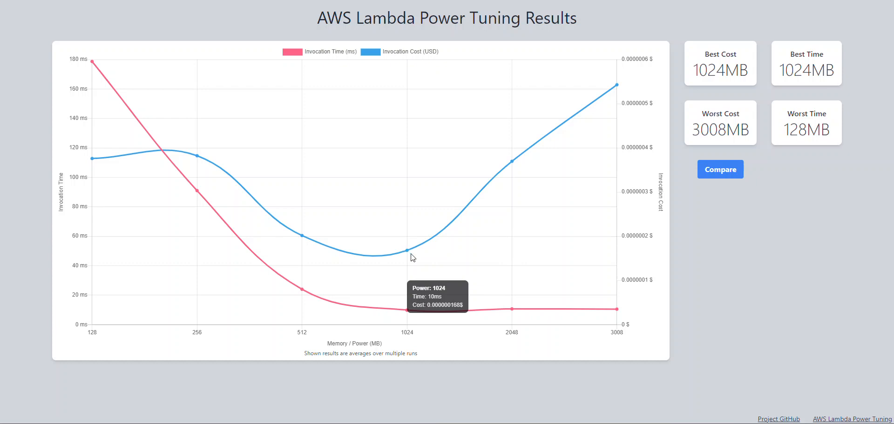
pyautogui.moveTo(444, 303)
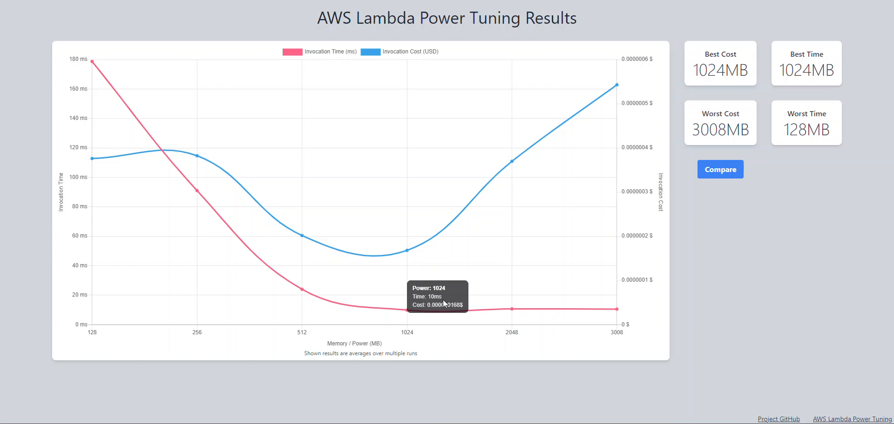
pyautogui.moveTo(426, 313)
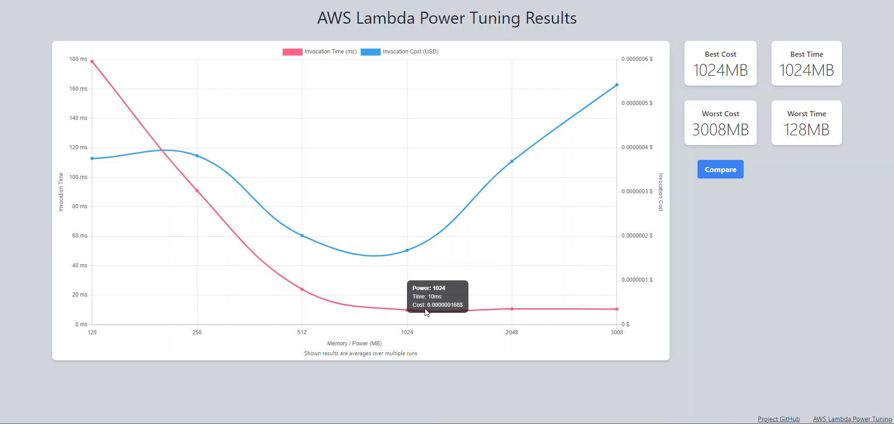
pyautogui.moveTo(436, 295)
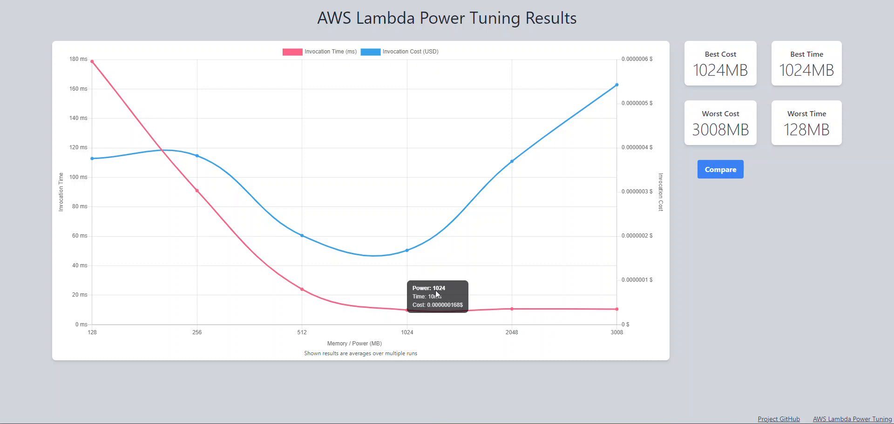
pyautogui.moveTo(438, 295)
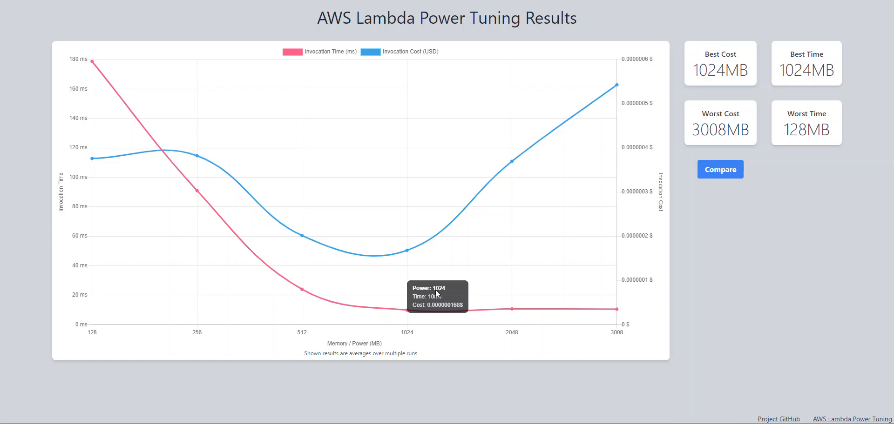
pyautogui.moveTo(421, 289)
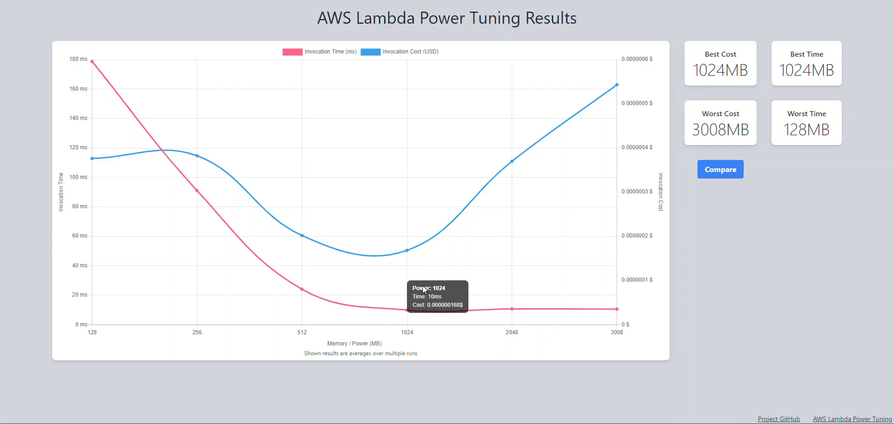
pyautogui.moveTo(428, 297)
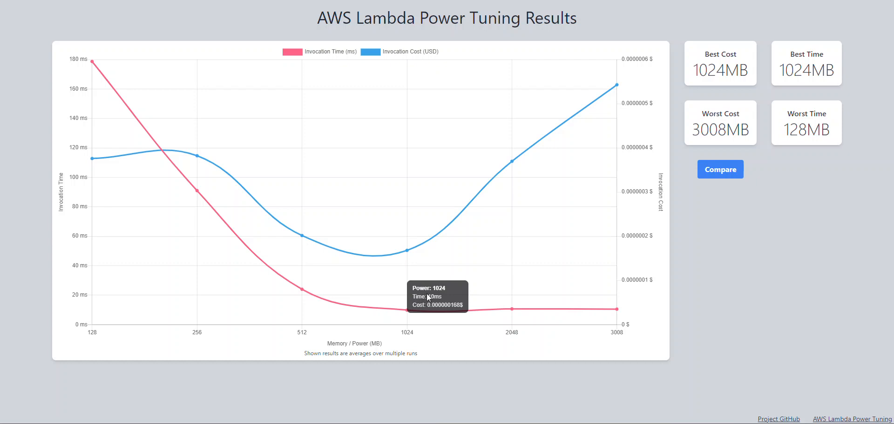